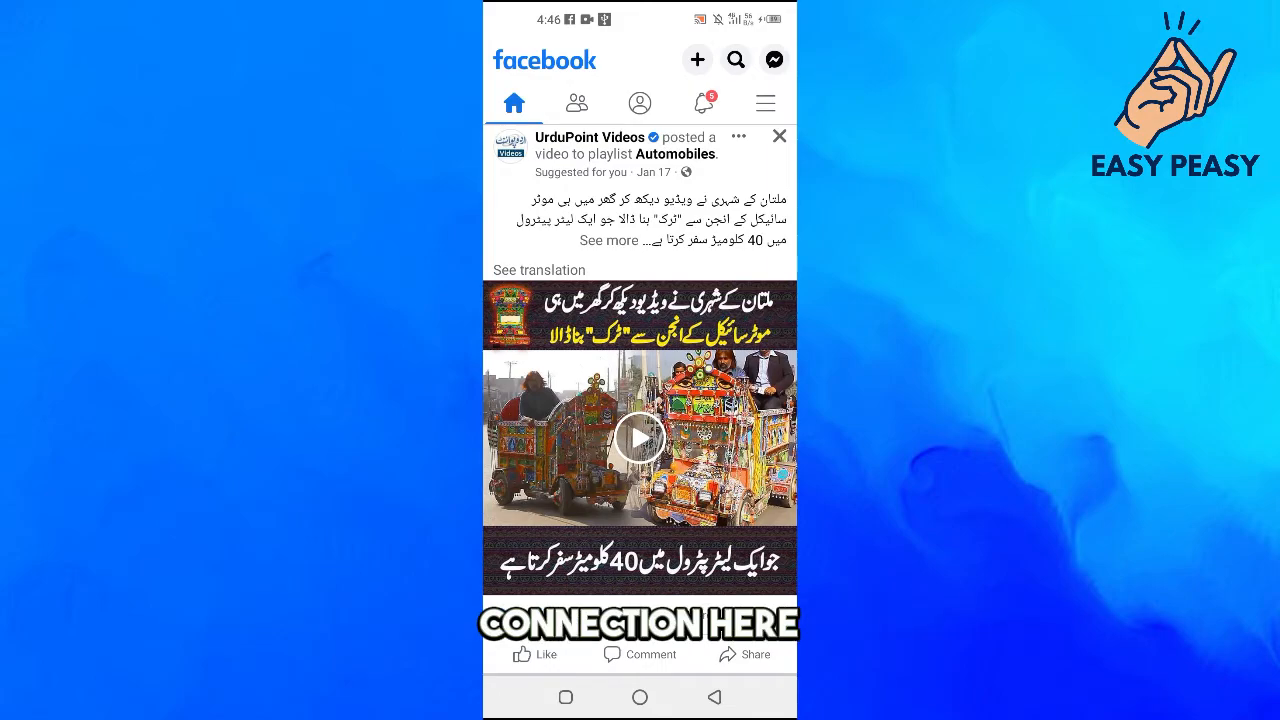
Open and scroll through the comments on the UrduPoint Videos post
click(639, 655)
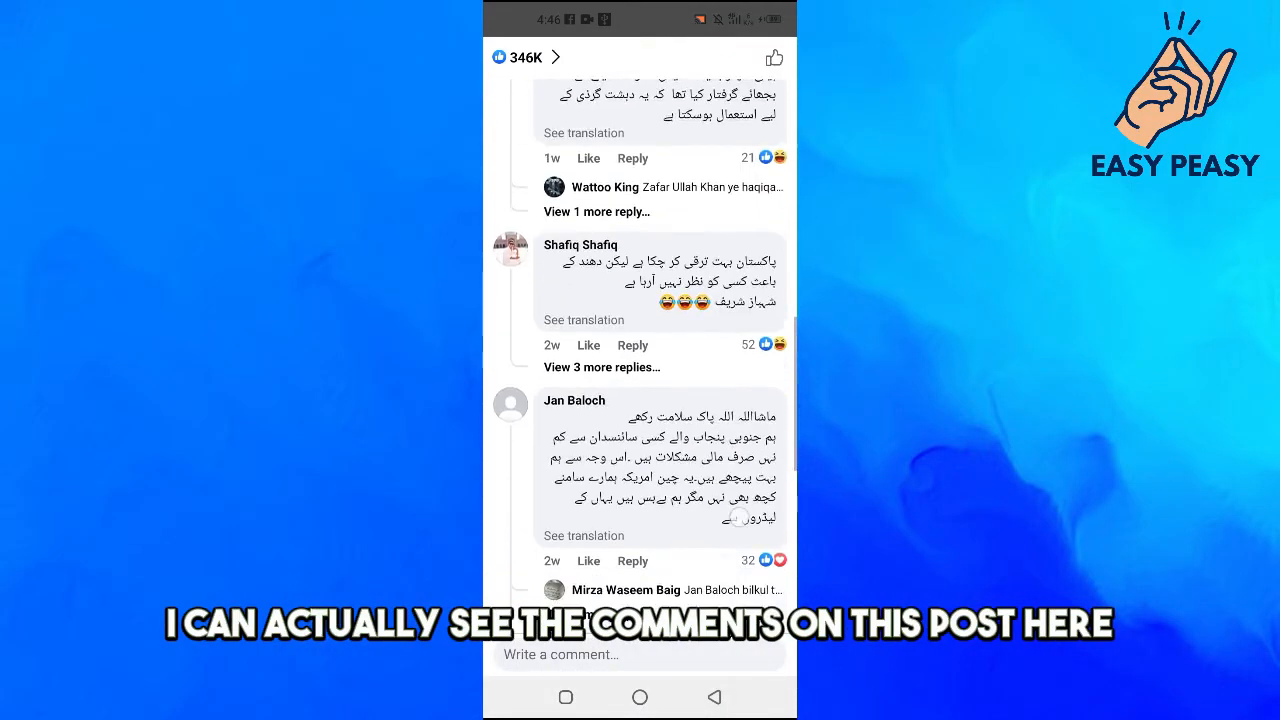
scroll(down, 3)
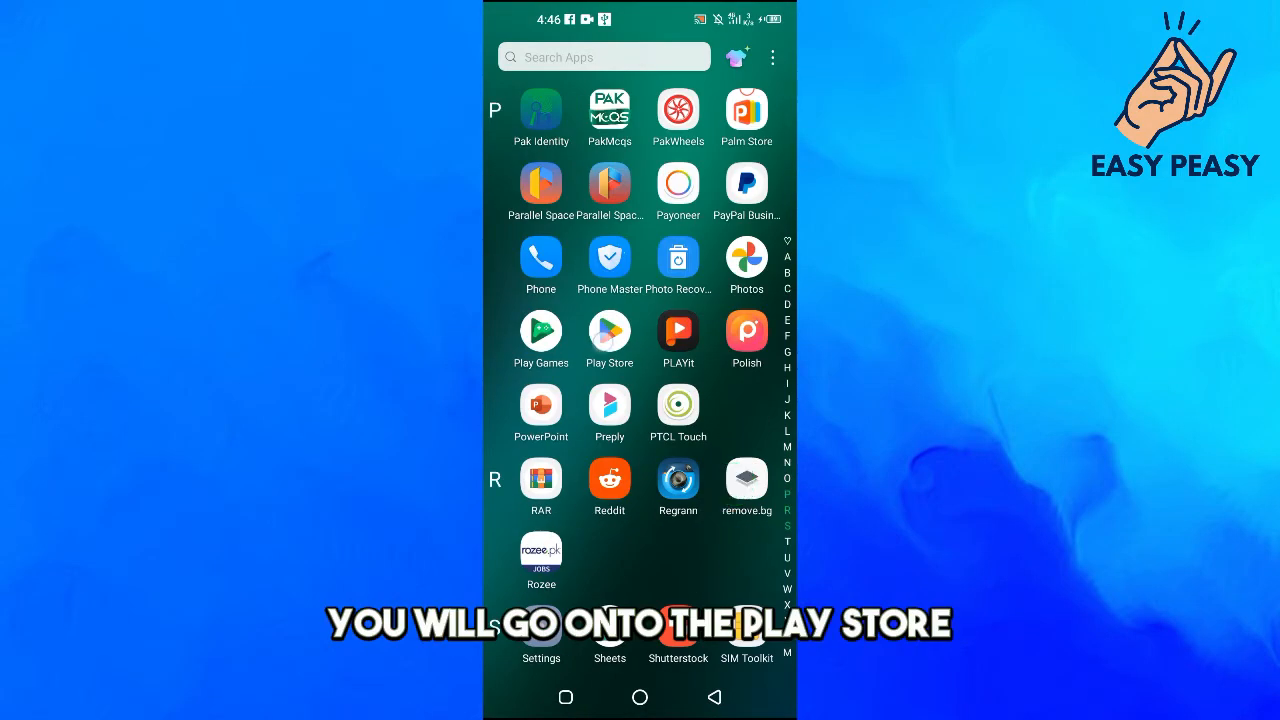
Search Play Store for 'facebook', confirm it's up to date, and launch Facebook
click(609, 331)
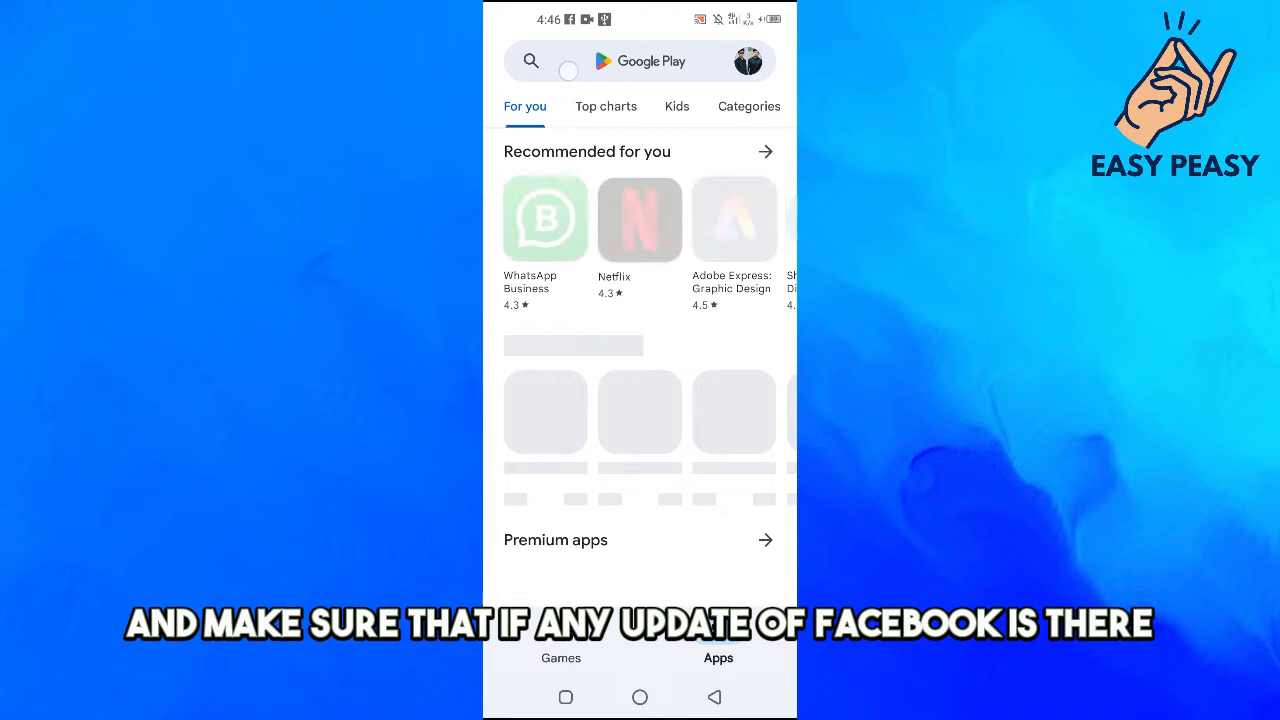
text(face)
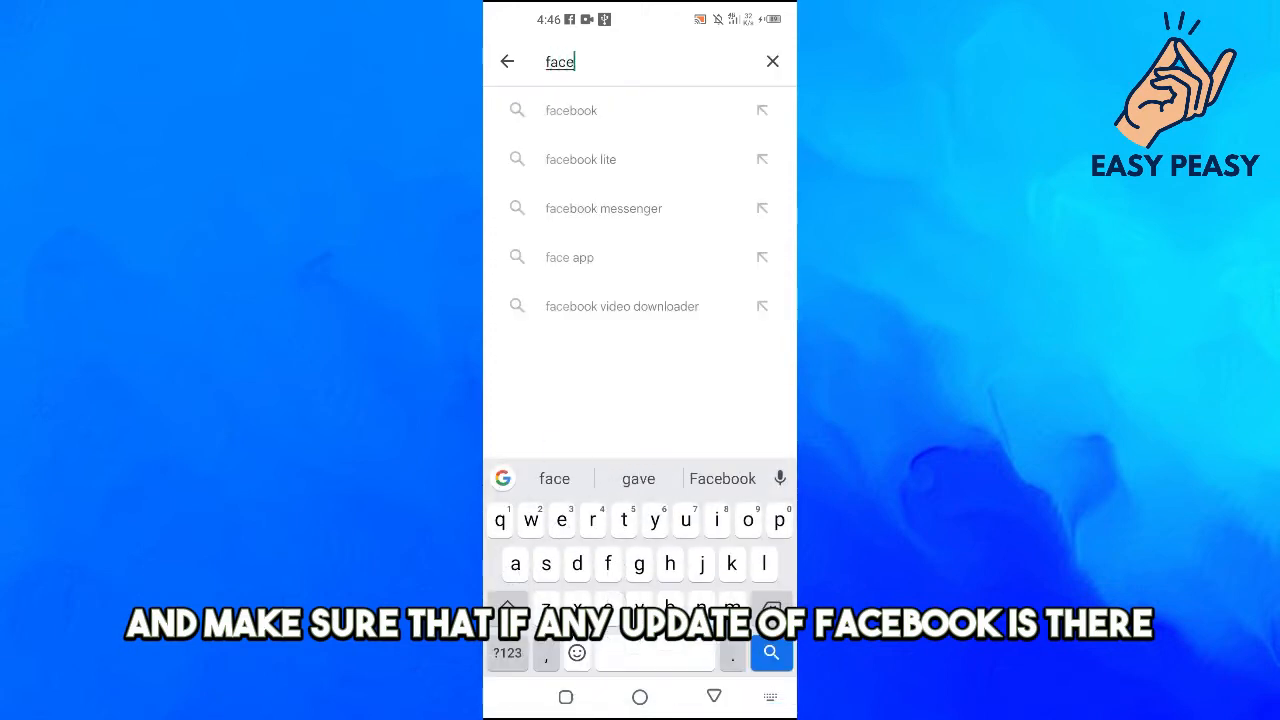
click(571, 110)
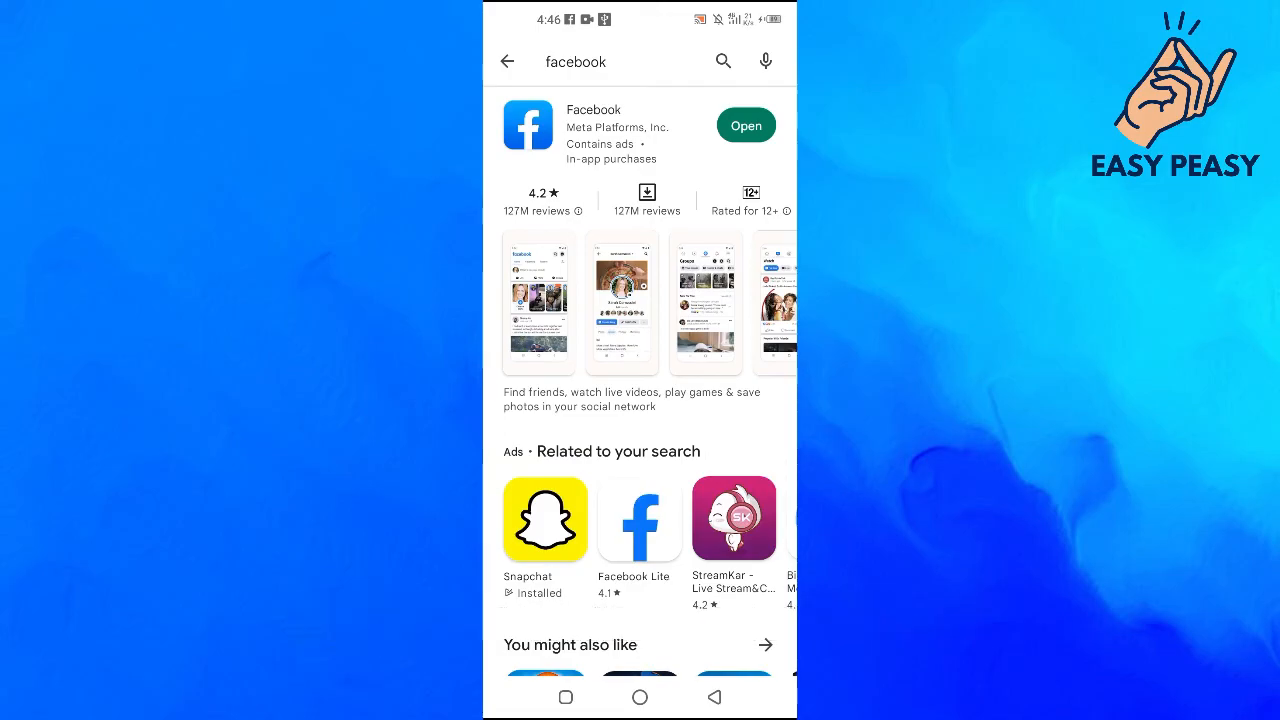
click(745, 125)
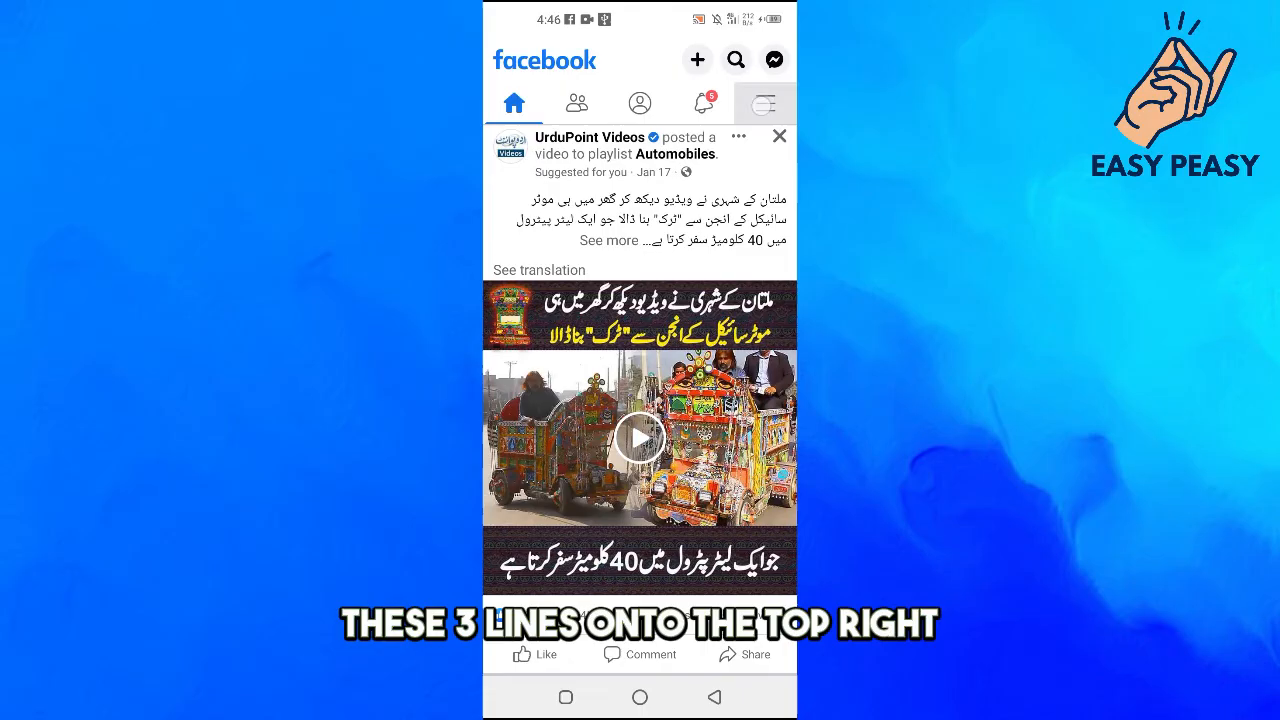
Go through the menu's Help & Support to Report a problem and continue
click(764, 102)
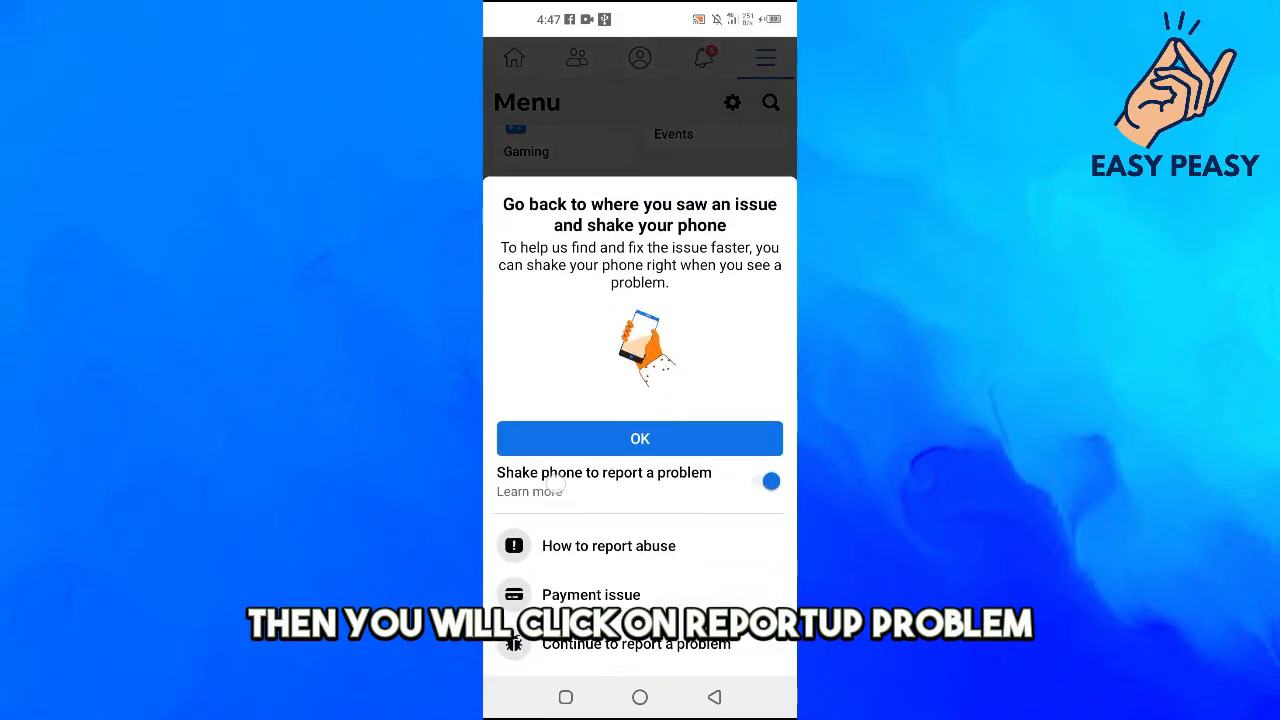
click(639, 643)
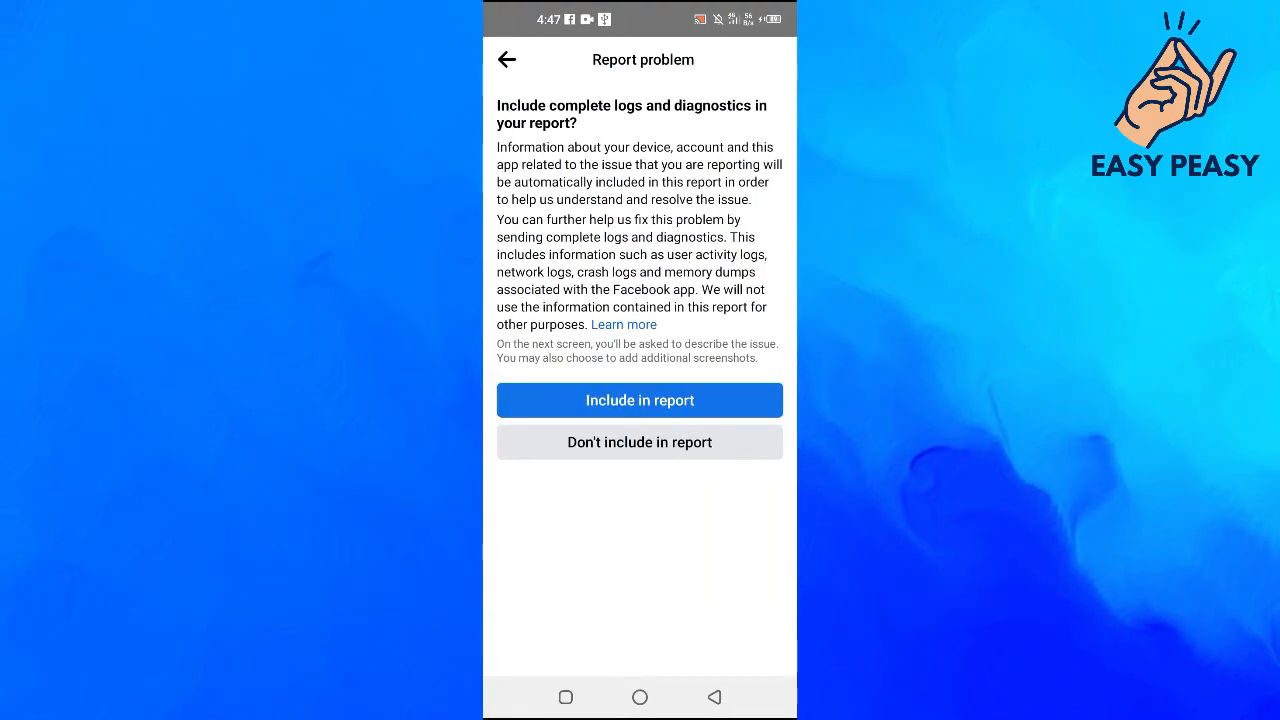
Include complete logs and diagnostics, then pick a product from the Select product list
click(639, 400)
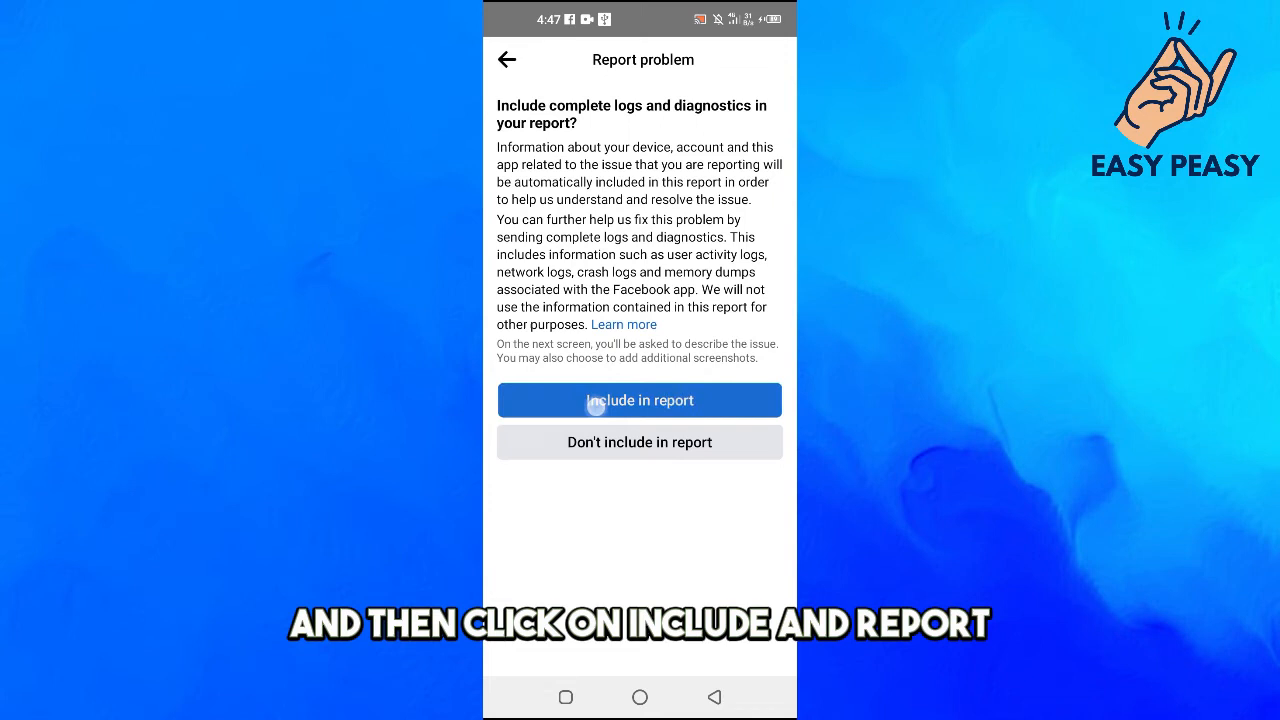
click(639, 400)
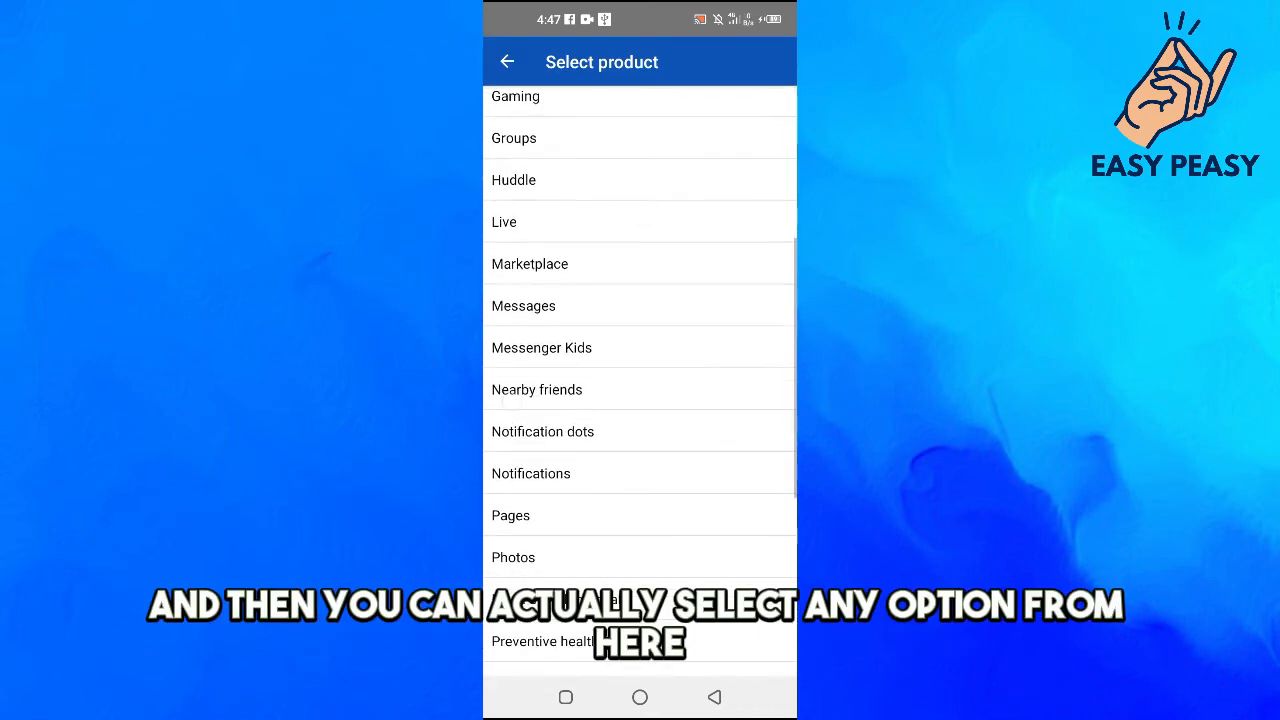
scroll(up, 3)
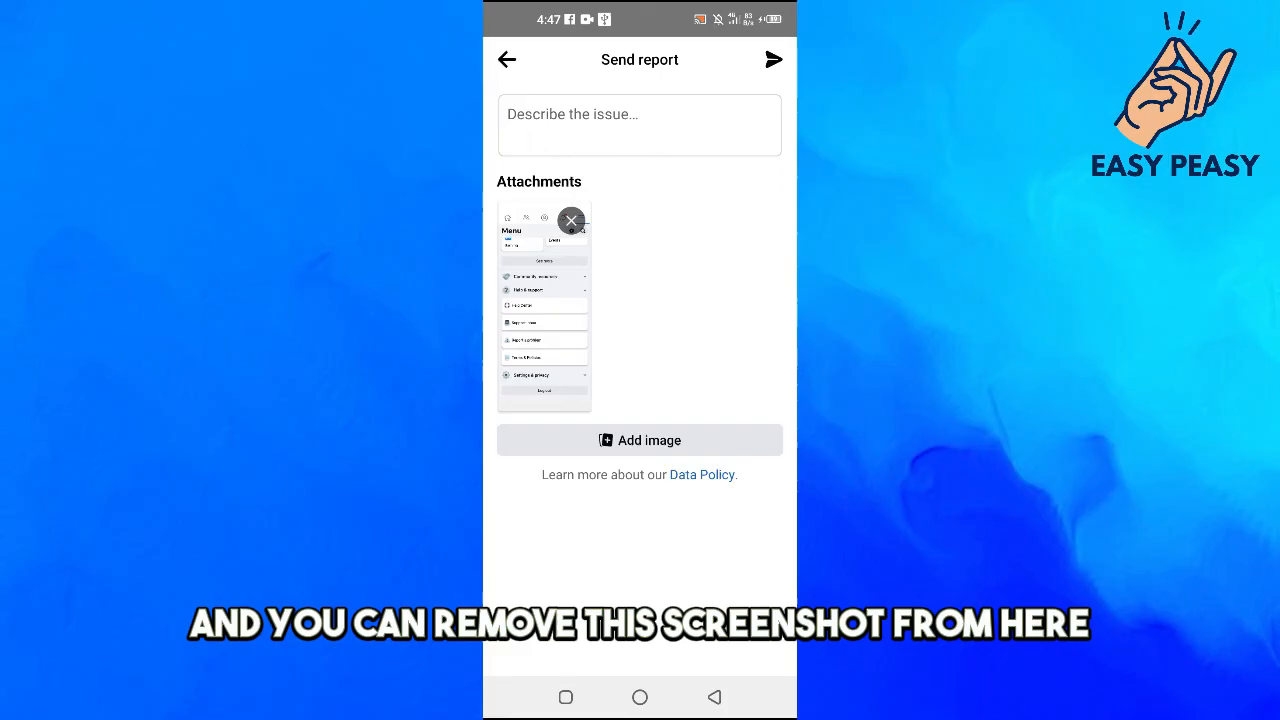
Delete the attached screenshot and send the problem report
click(571, 220)
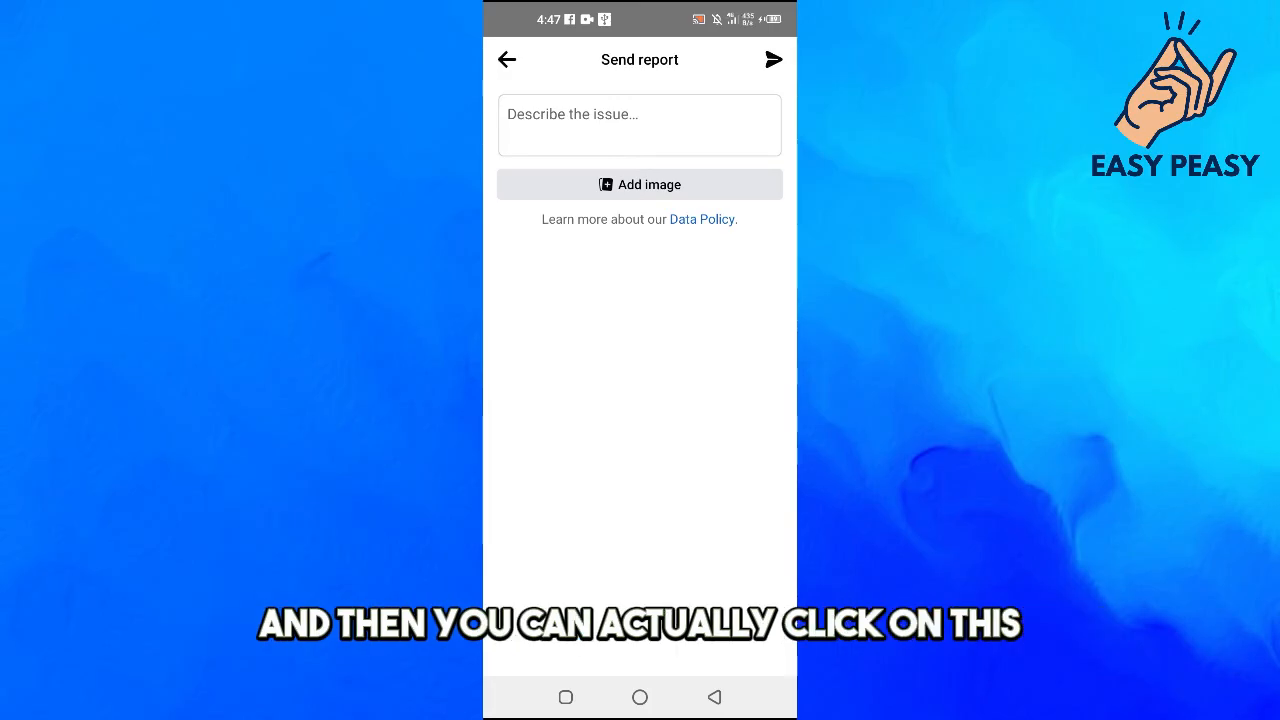
click(772, 59)
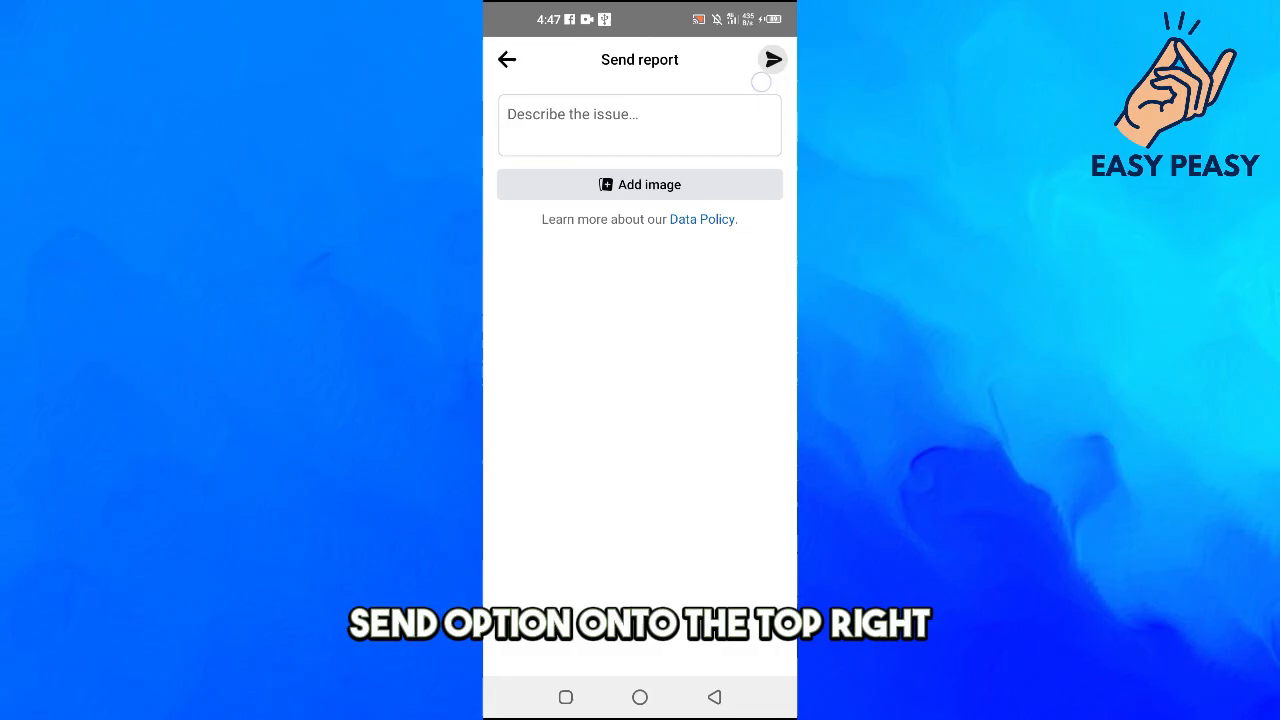